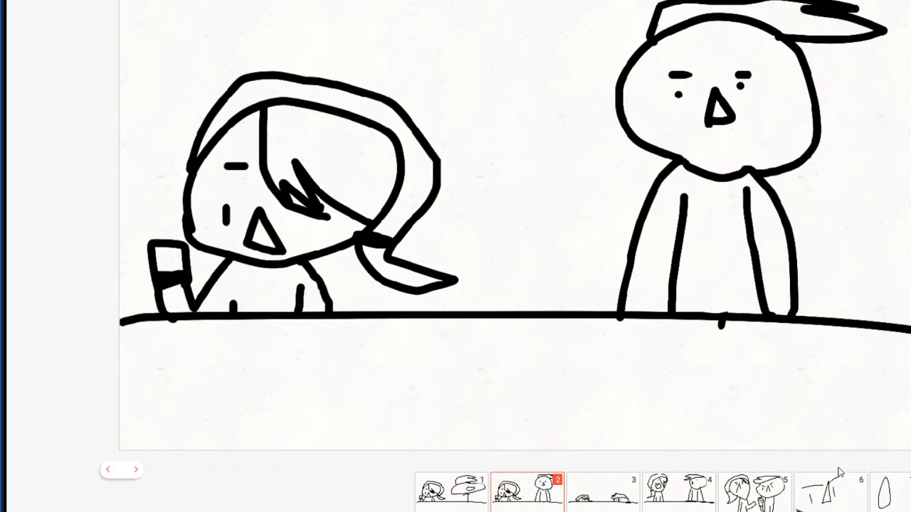
- Step forward through the timeline frames toward frame 23 with the triangles
{"action": "left_click", "coordinate": [531, 491]}
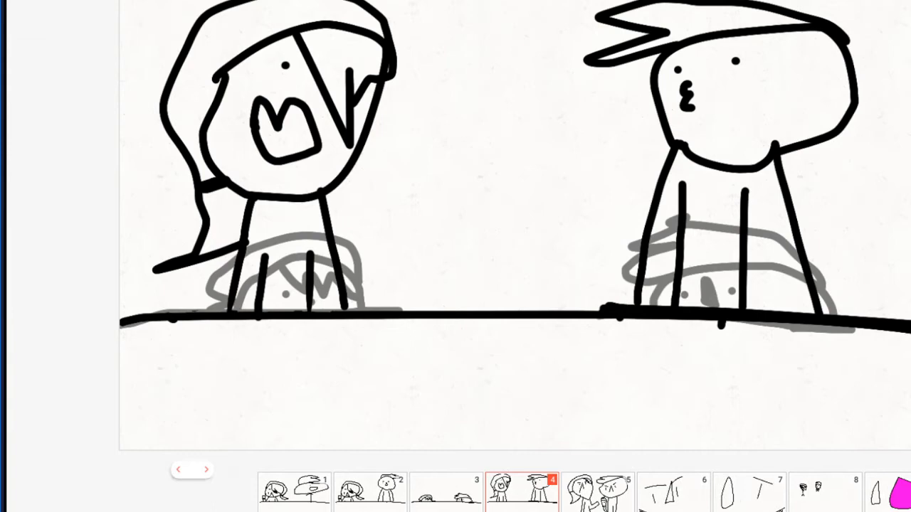
{"action": "left_click", "coordinate": [597, 492]}
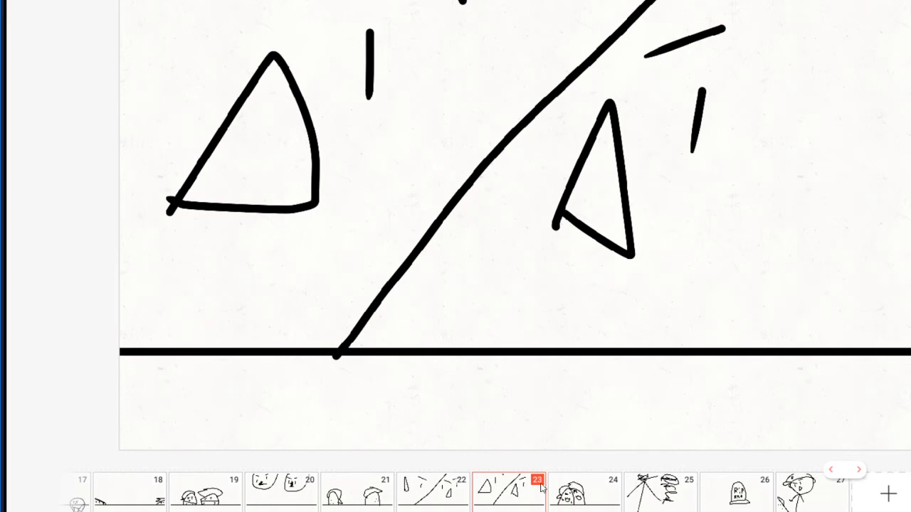
- Select frame 27, the capped figure beside the RIP tombstone
{"action": "left_click", "coordinate": [584, 494]}
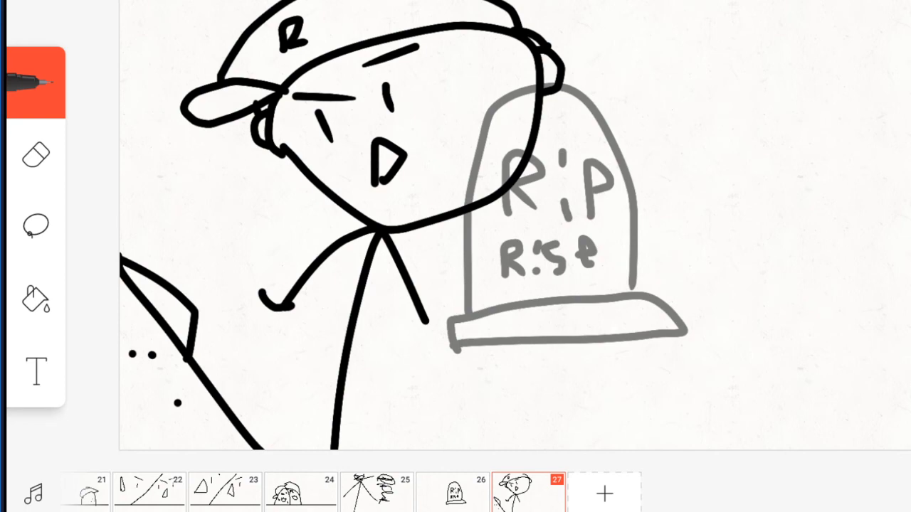
{"action": "mouse_move", "coordinate": [236, 375]}
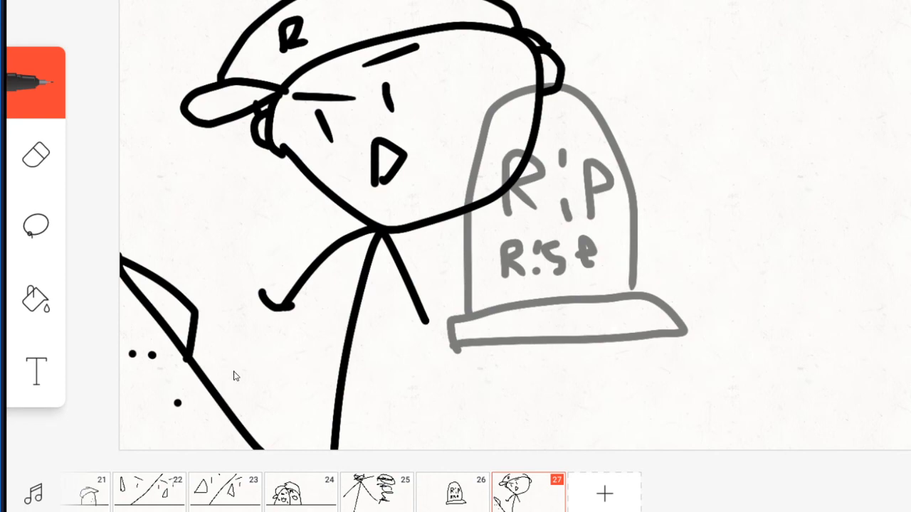
{"action": "mouse_move", "coordinate": [297, 449]}
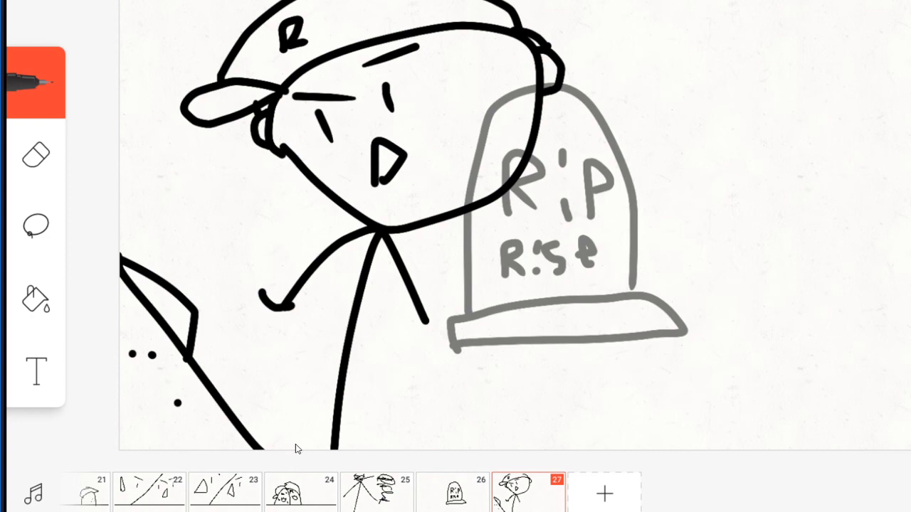
{"action": "mouse_move", "coordinate": [619, 485]}
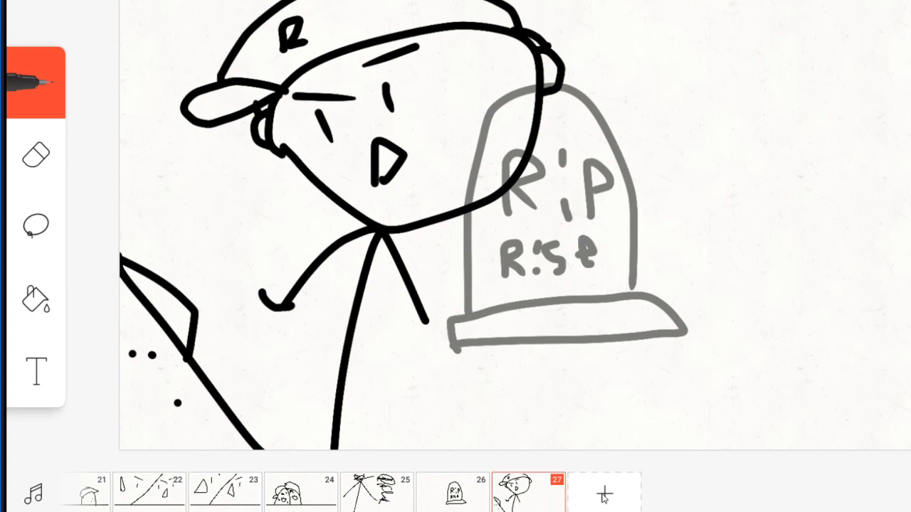
- Add blank frame 28 and sketch part of a small stick figure over onion skin
{"action": "left_click", "coordinate": [602, 495]}
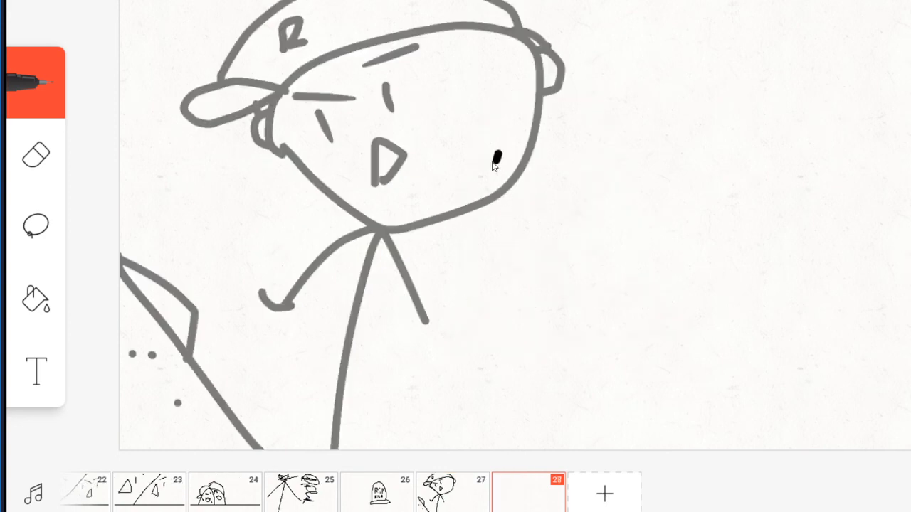
{"action": "left_click_drag", "start_coordinate": [520, 149], "coordinate": [498, 310]}
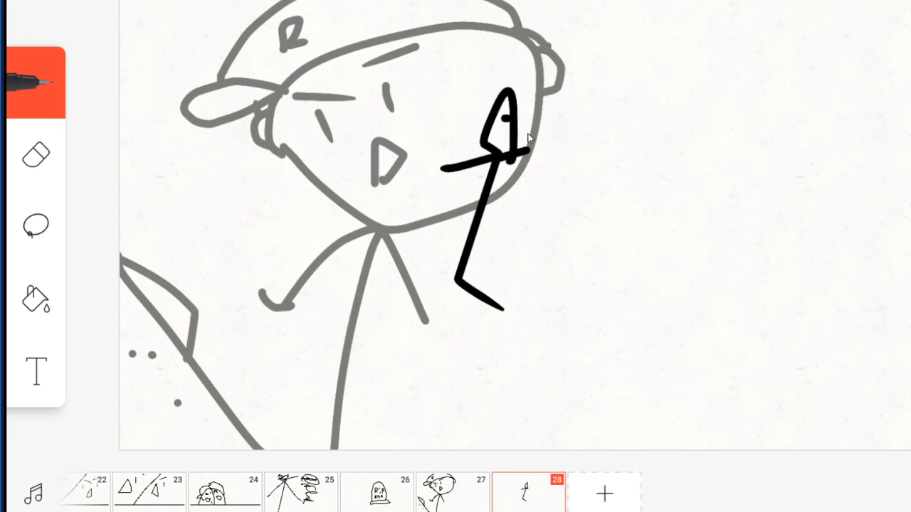
{"action": "mouse_move", "coordinate": [463, 351]}
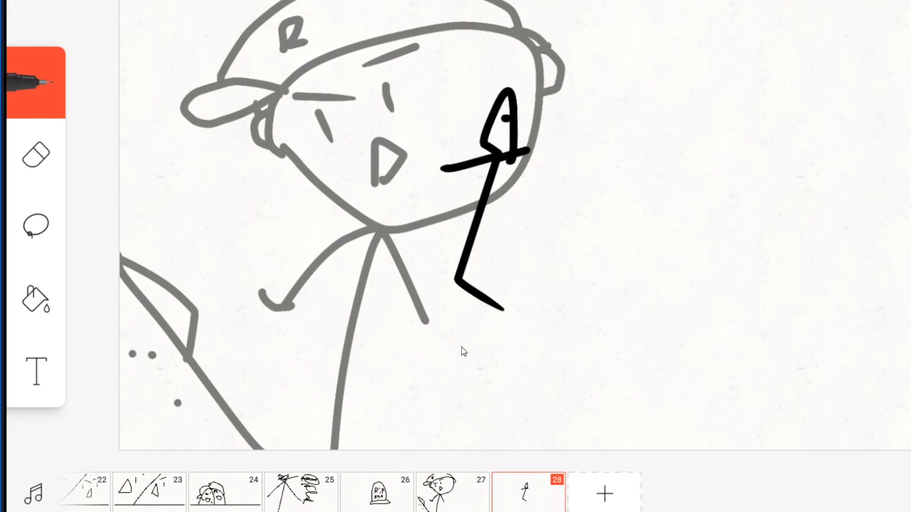